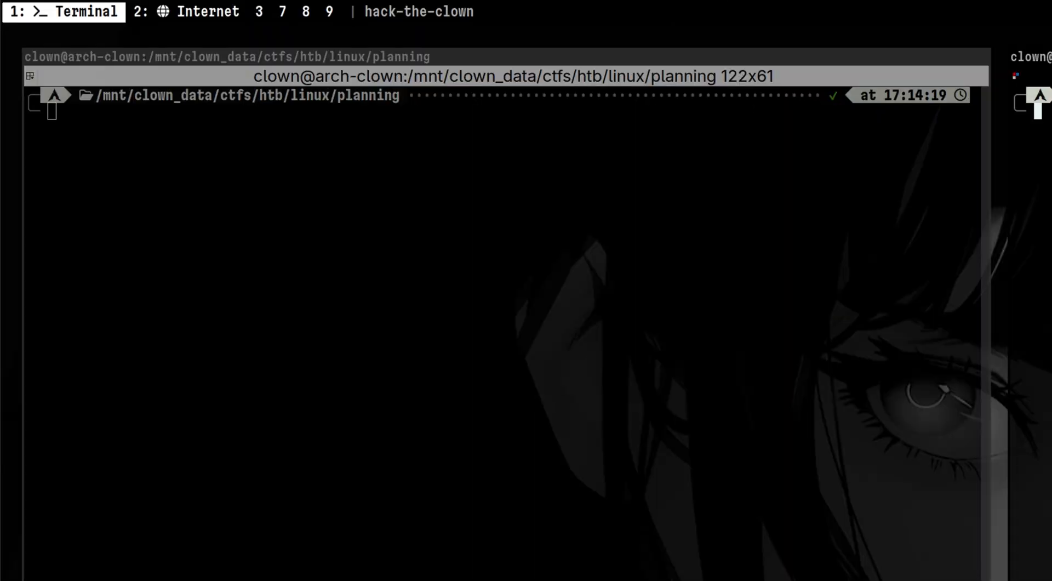
# Fuzz Basic auth on localhost:2222 with ffuf -w <(sed ... users.txt), then base64-decode the 200-status credential
pyautogui.write("ffuf -u http://localhost:2222 -H 'Authorization: Basic FUZZ' -w <(sed 's/$/:P4ssw0rdS0pRi0T3c/' users.txt) -enc 'FUZZ:b64encode' -mc 200")
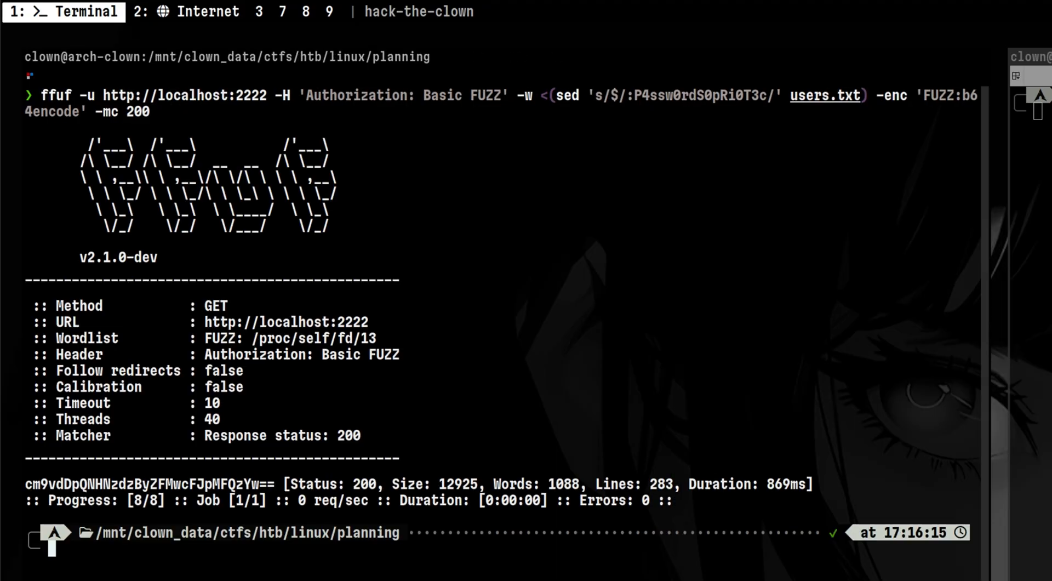
pyautogui.write('echo cm9vdDpQNHNzdzByZFMwcFJpMFQzYw== | base64 -d')
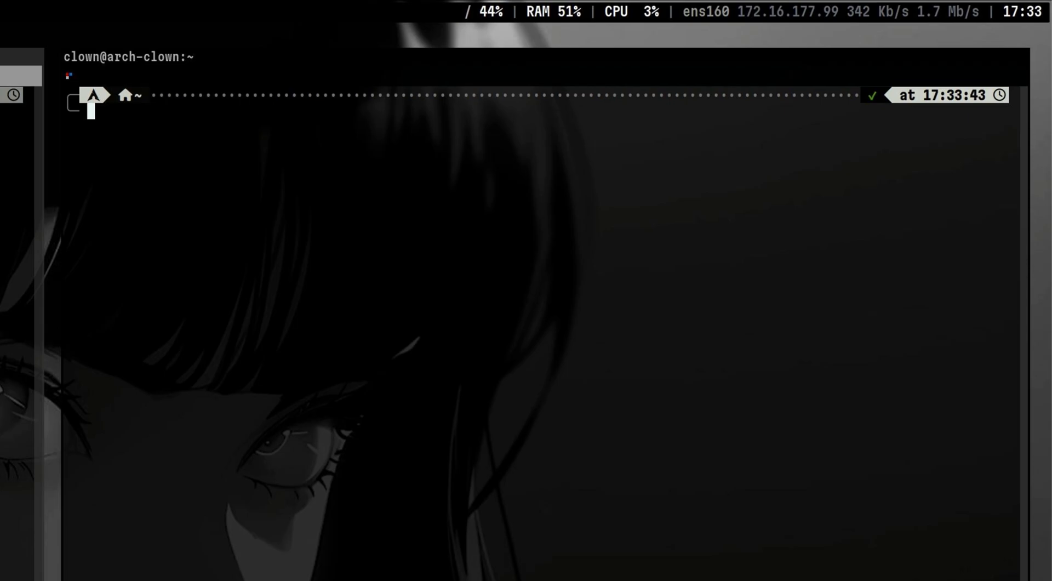
# Try ls / piped to sort and ls /tmp, working toward one sorted listing of both
pyautogui.write('ls /')
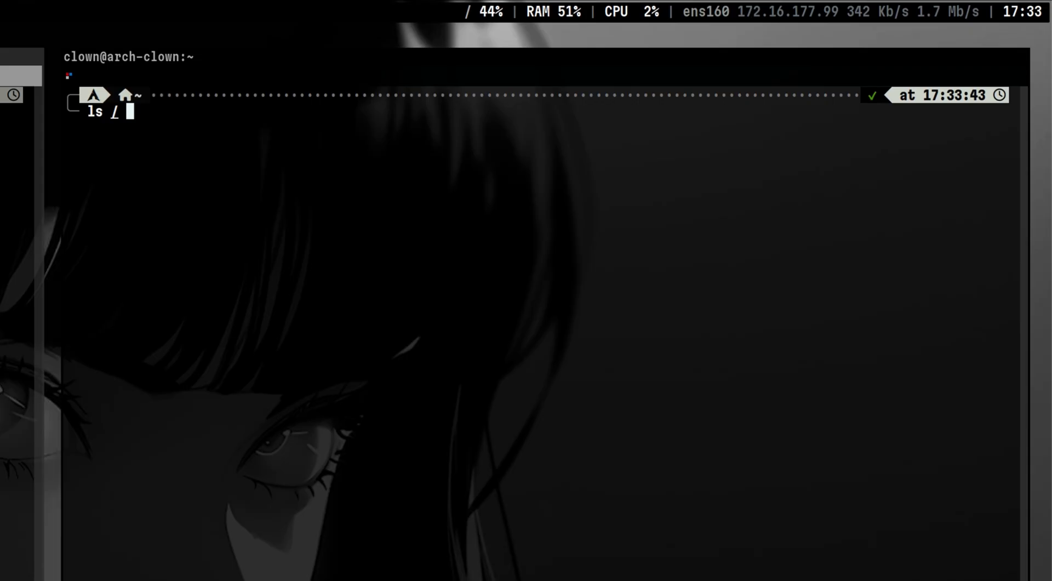
pyautogui.write('| sort')
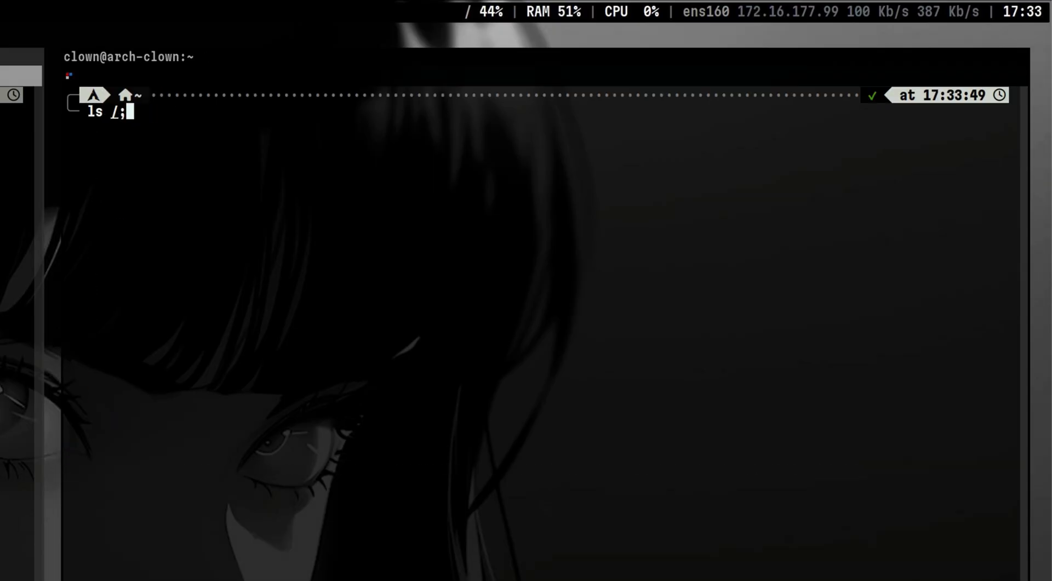
pyautogui.write('ls /tmp --> sort')
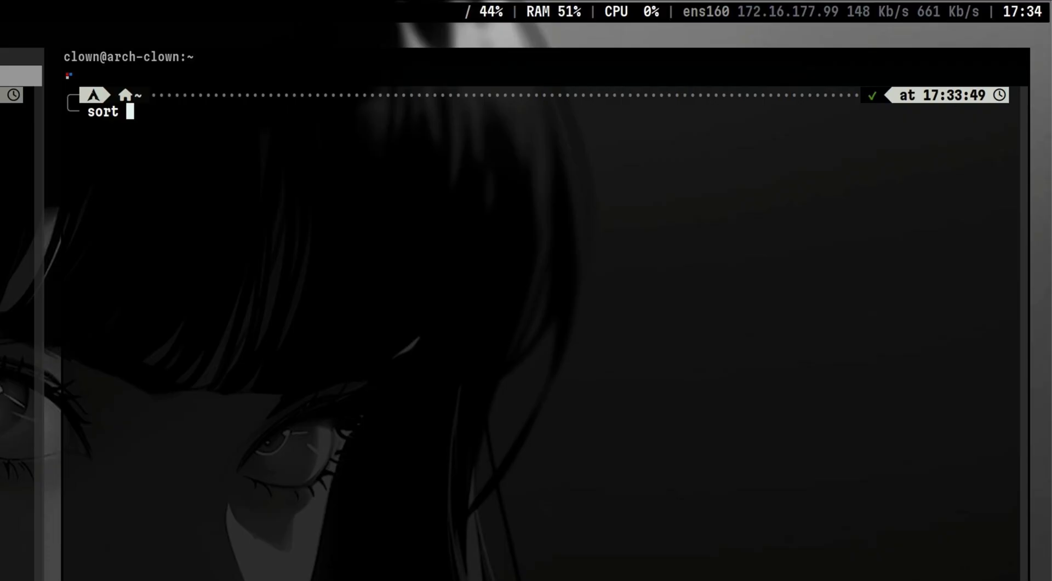
# Run sort <(ls /) <(ls /tmp) for a merged listing, then <(ls /) alone giving permission denied
pyautogui.write('<(ls /) <(ls /tmp)')
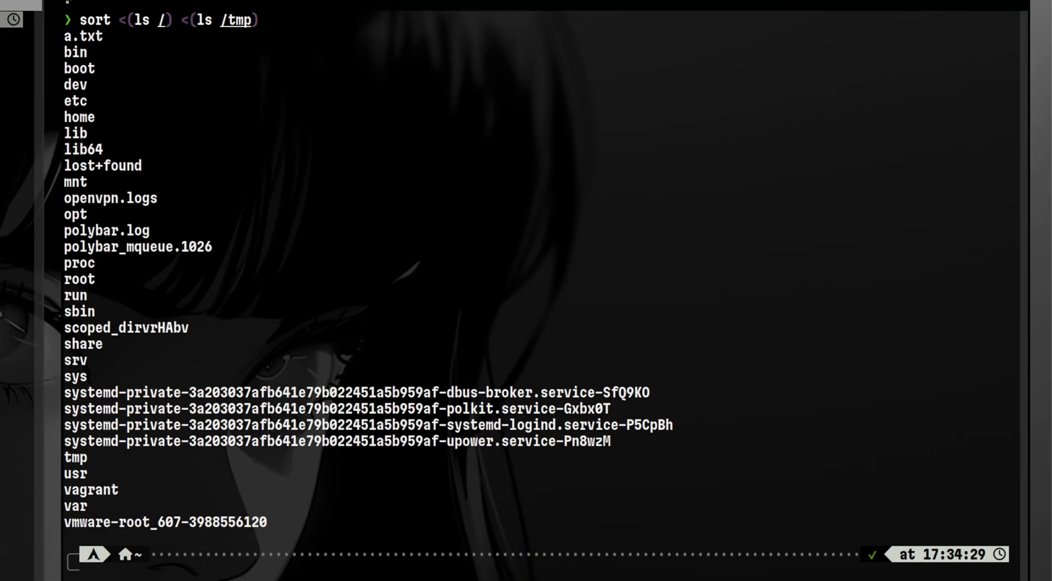
pyautogui.click(83, 38)
pyautogui.write('<(ls /')
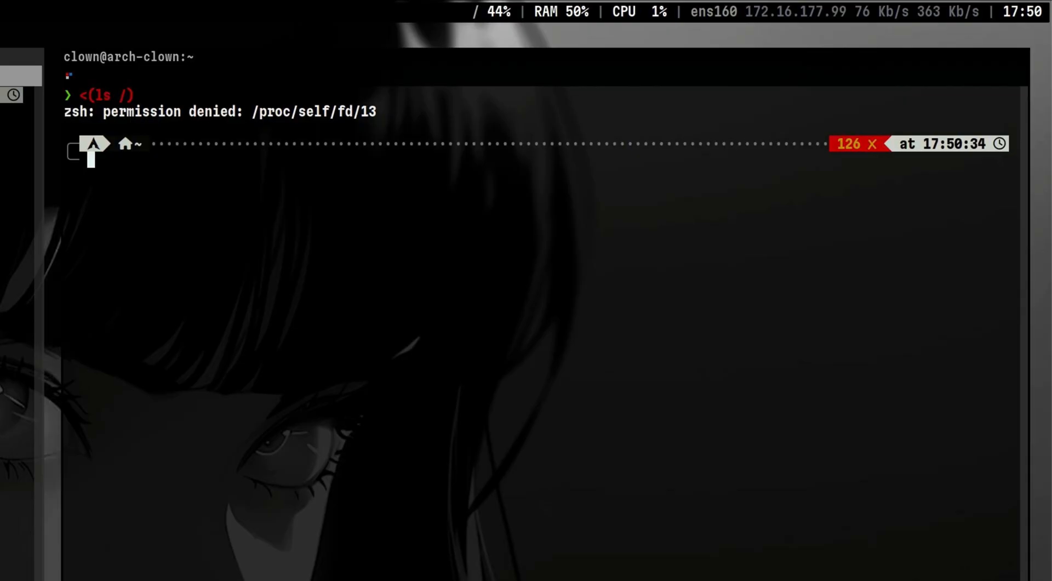
# Compose ls -l /proc/self/fd to list the shell's own open file descriptors
pyautogui.write('ls -l /proc/self/fd/')
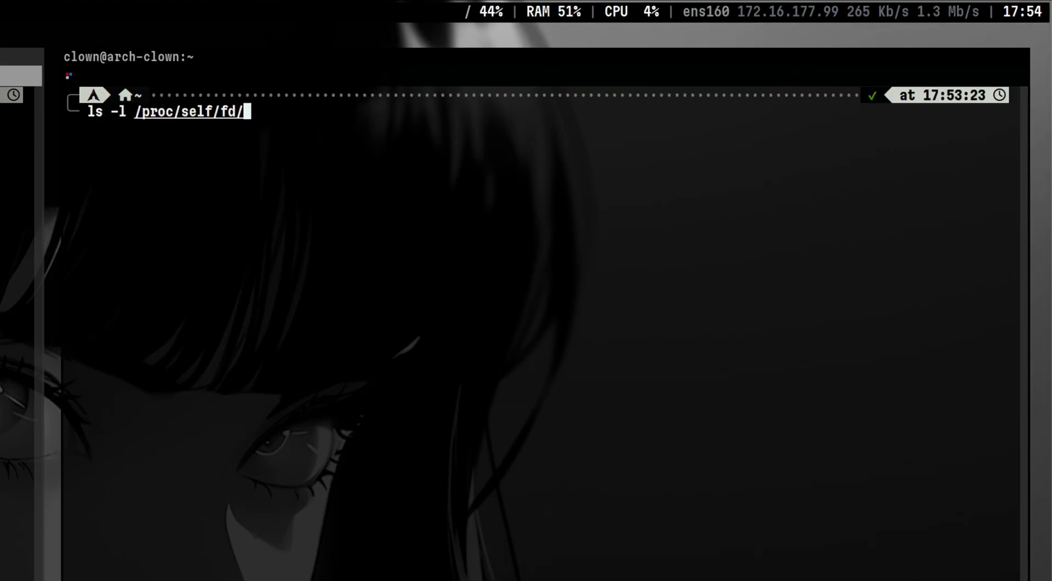
# Run the /proc/self/fd long listing and move on to working in /tmp
pyautogui.press('Enter')
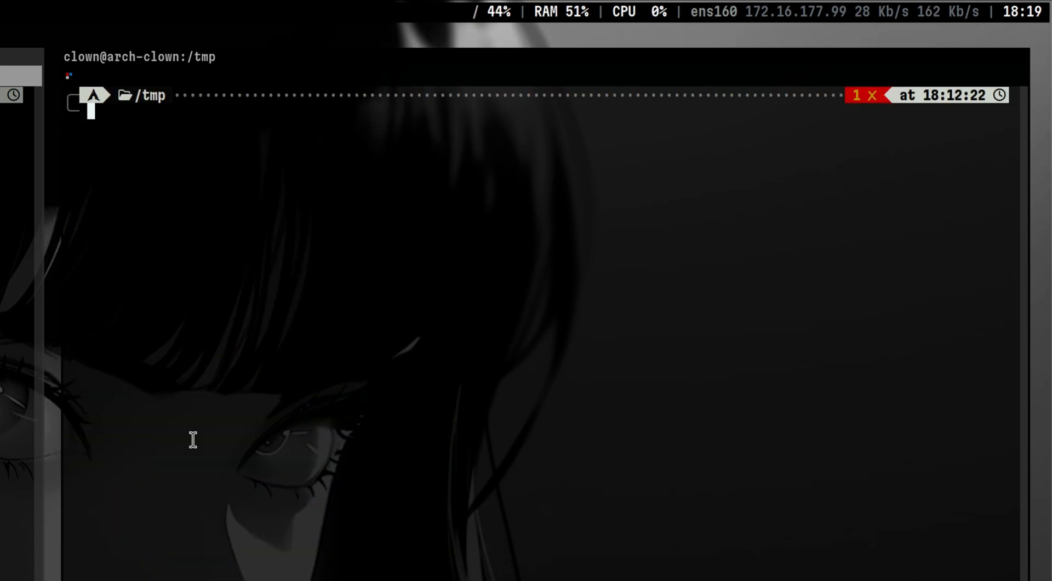
# Redirect ls myapp1 into file m so the /tmp prompt shows a clean status
pyautogui.write('ls myapp1 > m')
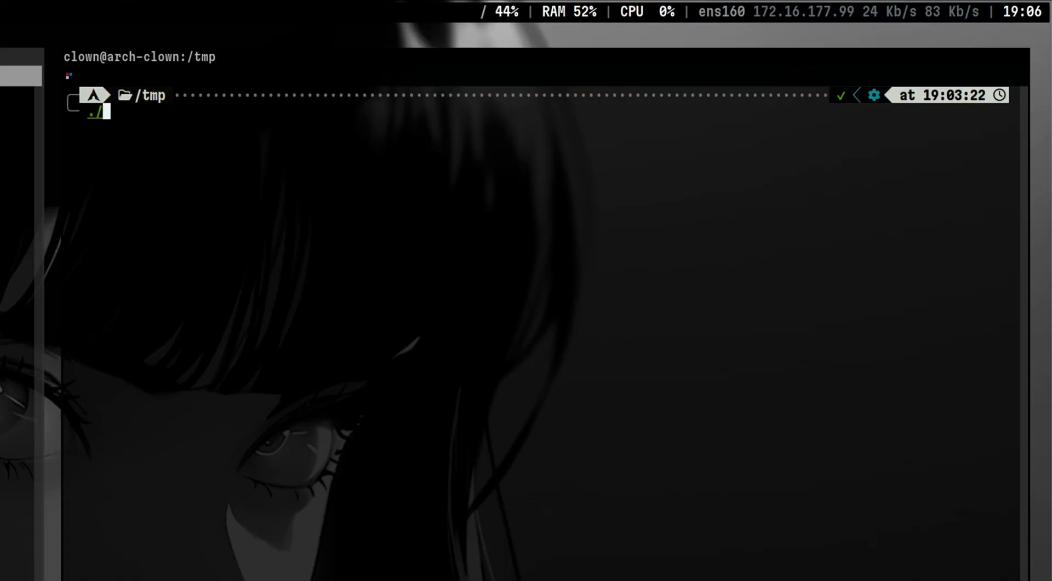
# Run ./prog.sh, then git diff --word-diff --color-words=. --no-index its a and b outputs to expose HACKED!!!
pyautogui.write('prog.sh a')
pyautogui.press('Enter')
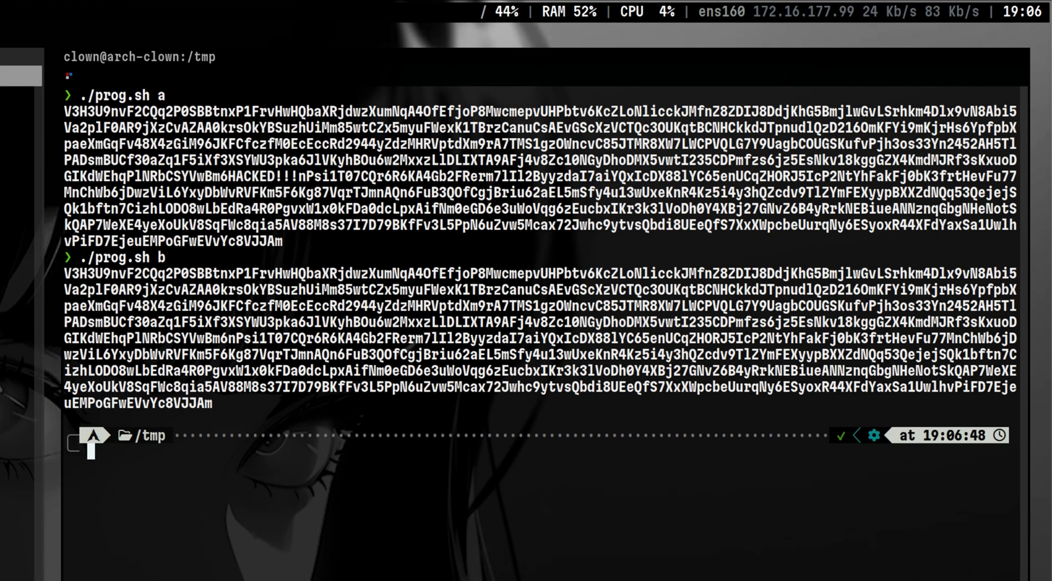
pyautogui.write('git diff --word-diff --color-words=. --no-index <(./prog.sh a) <(./prog.sh b)')
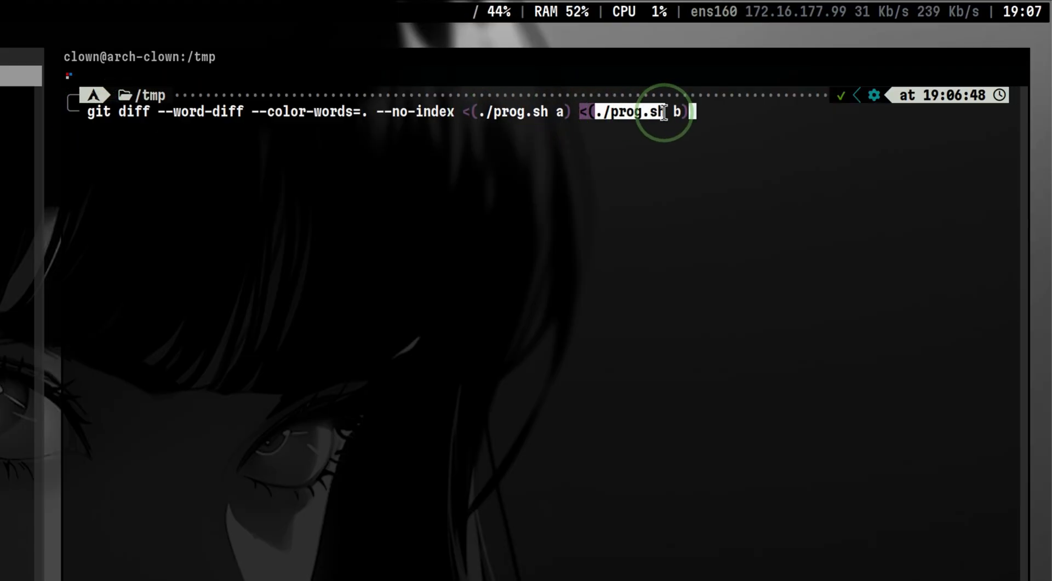
pyautogui.press('Enter')
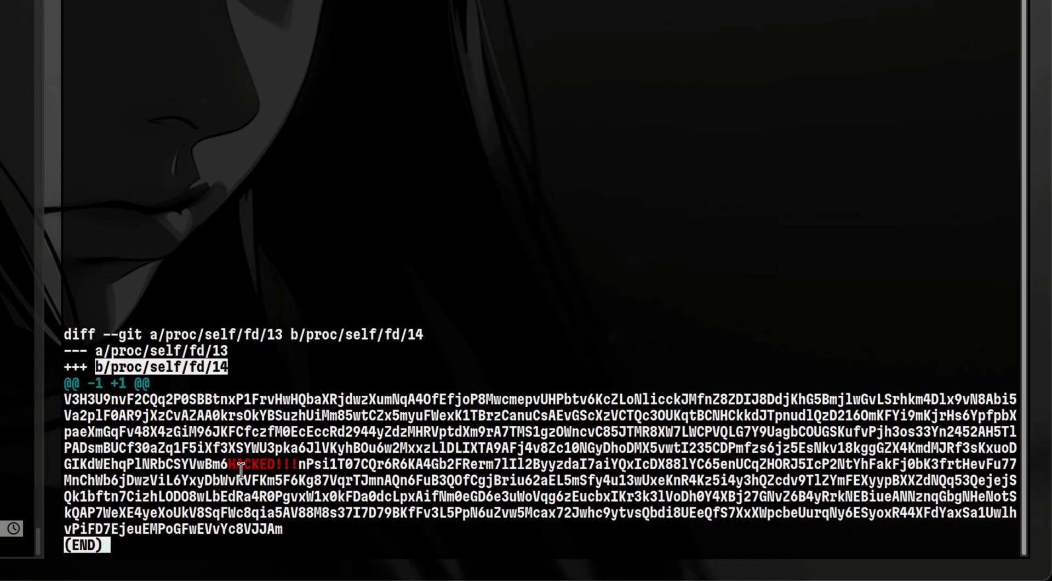